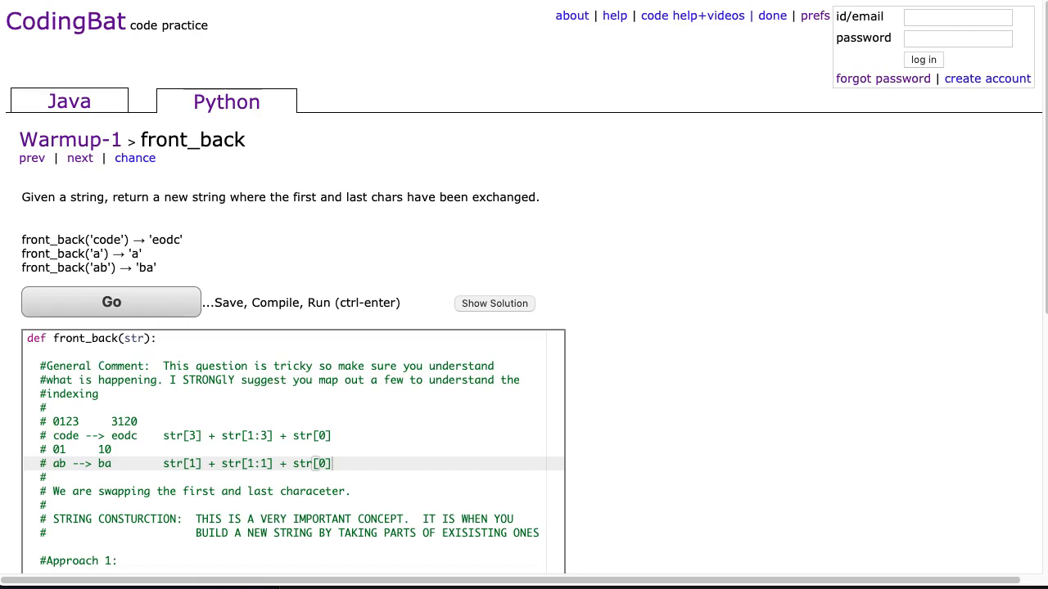
{"action": "mouse_move", "coordinate": [160, 151]}
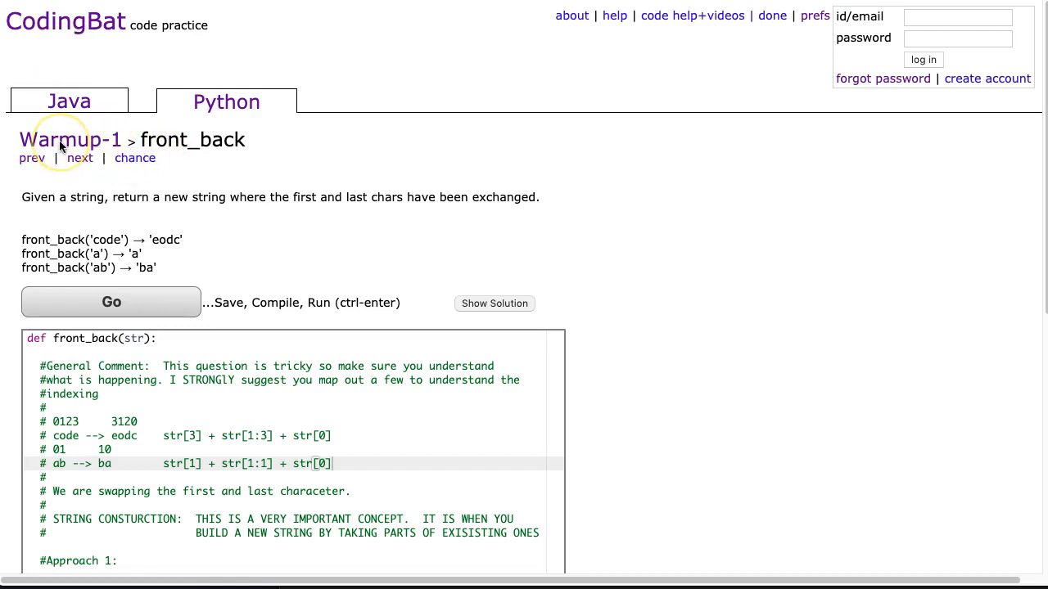
{"action": "mouse_move", "coordinate": [221, 122]}
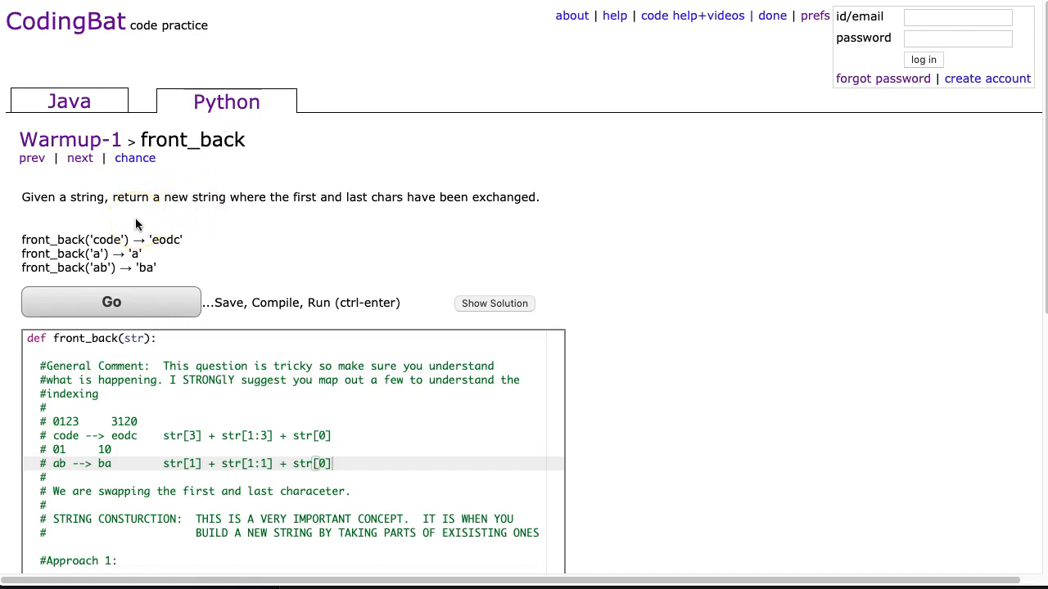
{"action": "mouse_move", "coordinate": [174, 212]}
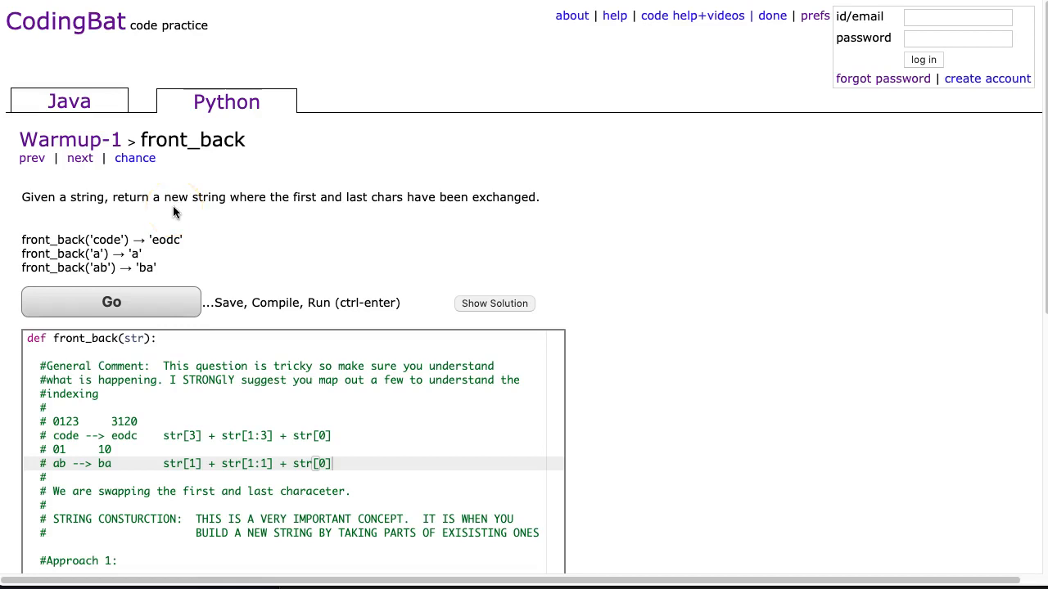
{"action": "mouse_move", "coordinate": [480, 229]}
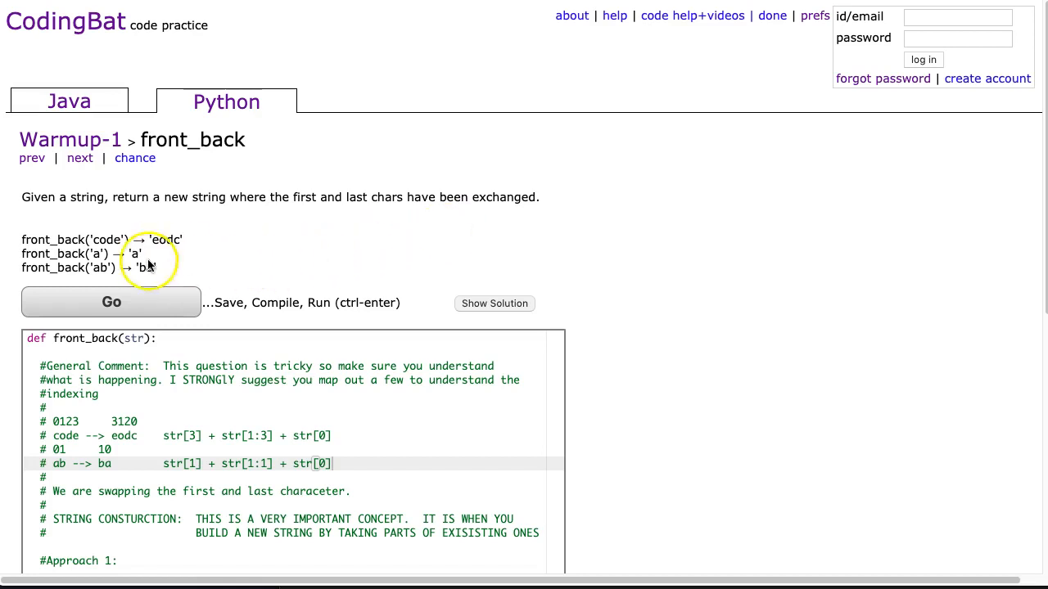
{"action": "mouse_move", "coordinate": [160, 249]}
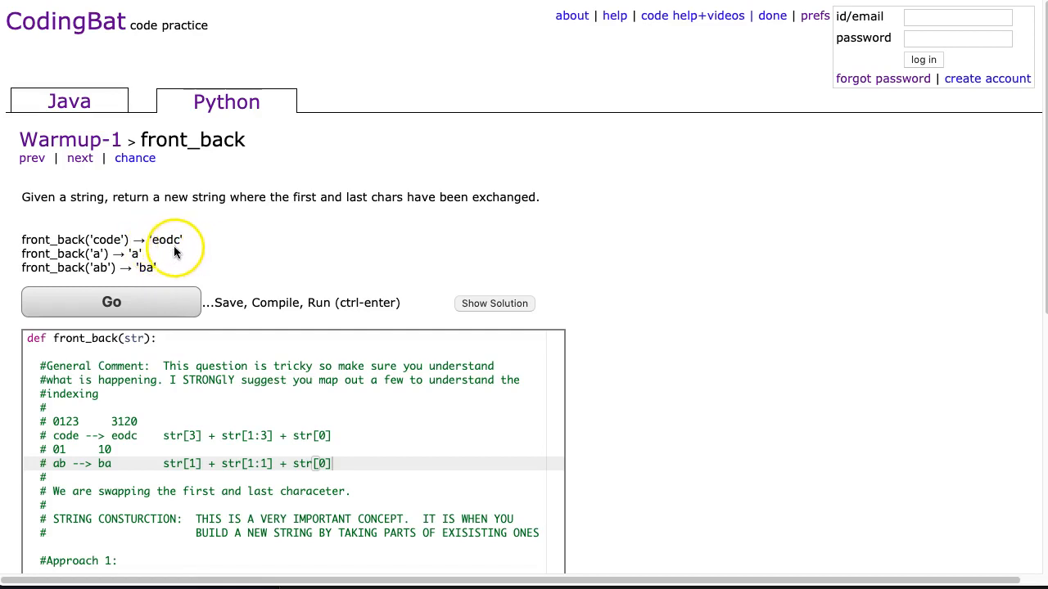
{"action": "mouse_move", "coordinate": [161, 249]}
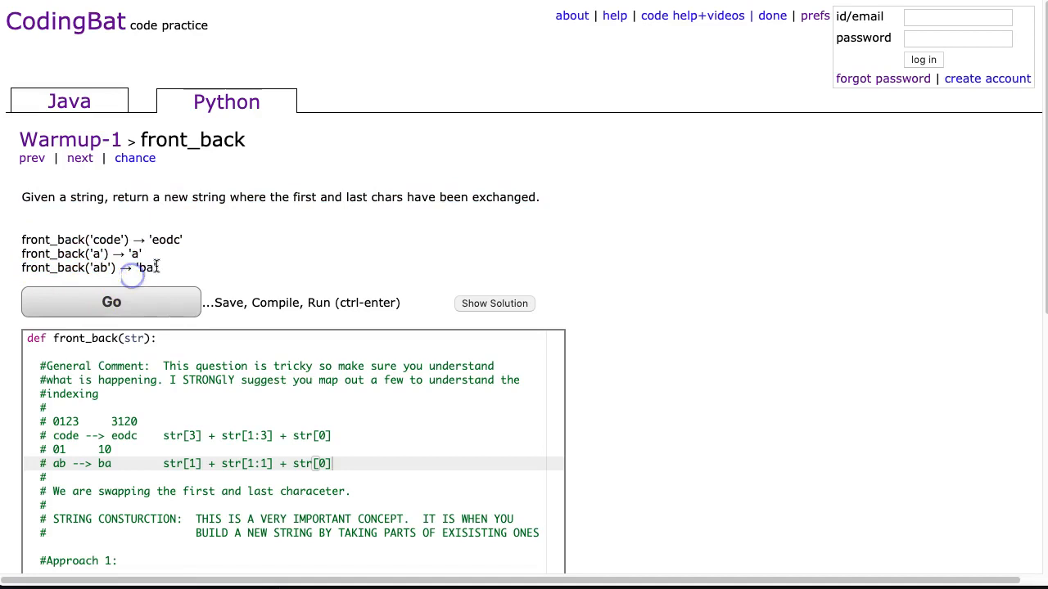
Extend the opening comment to suggest mapping out a few examples and the general case.
{"action": "scroll", "scroll_direction": "down", "scroll_amount": 3}
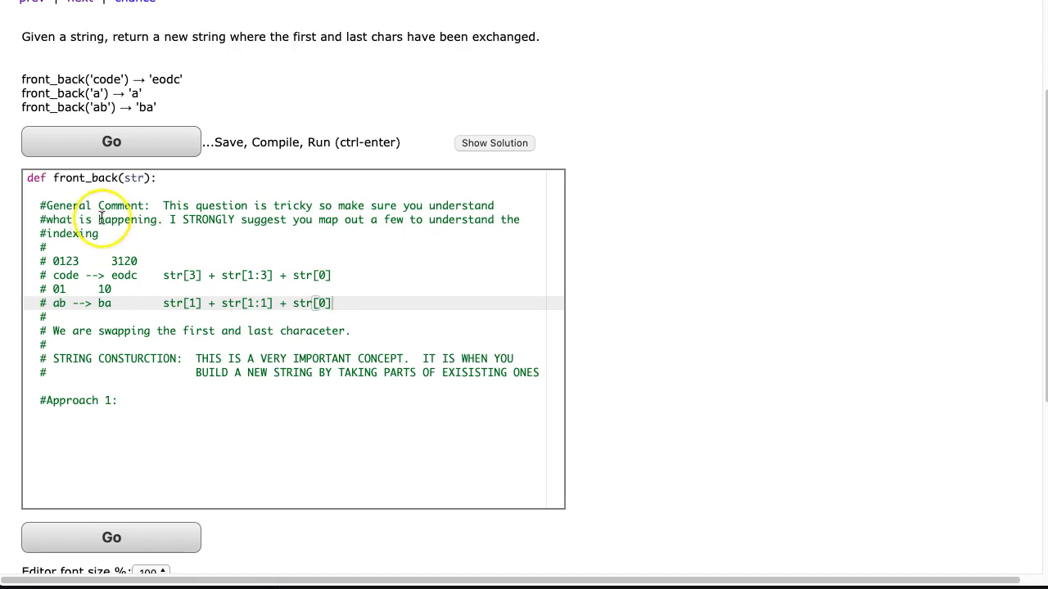
{"action": "mouse_move", "coordinate": [412, 216]}
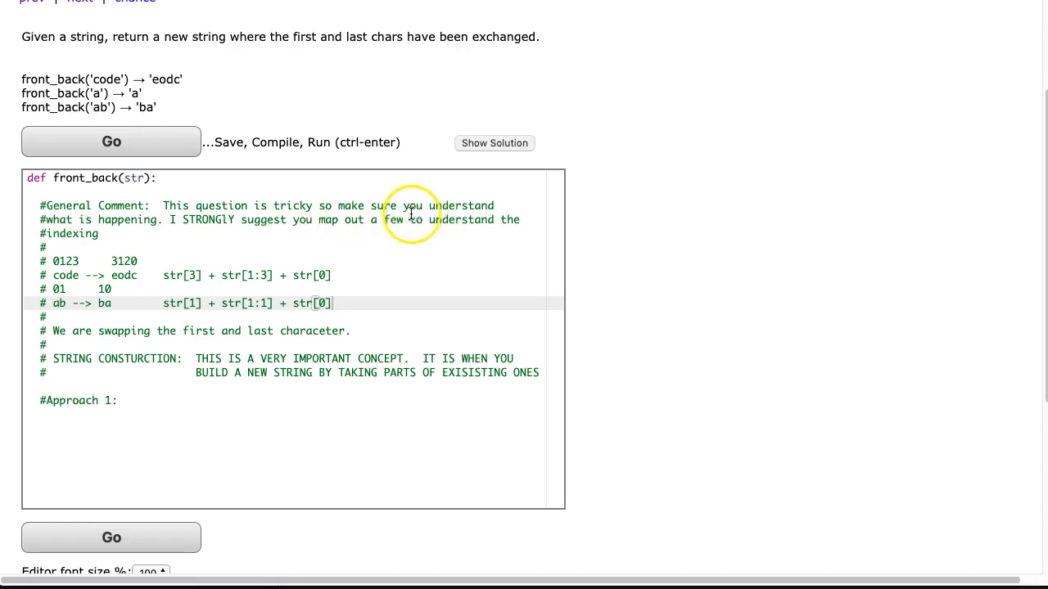
{"action": "type", "text": "example"}
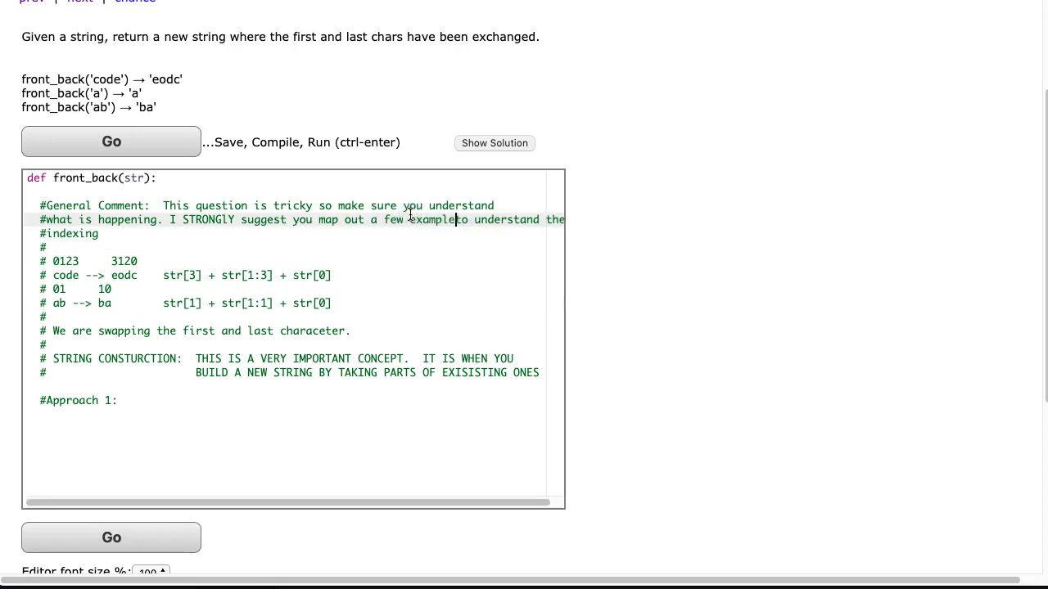
{"action": "type", "text": "abd"}
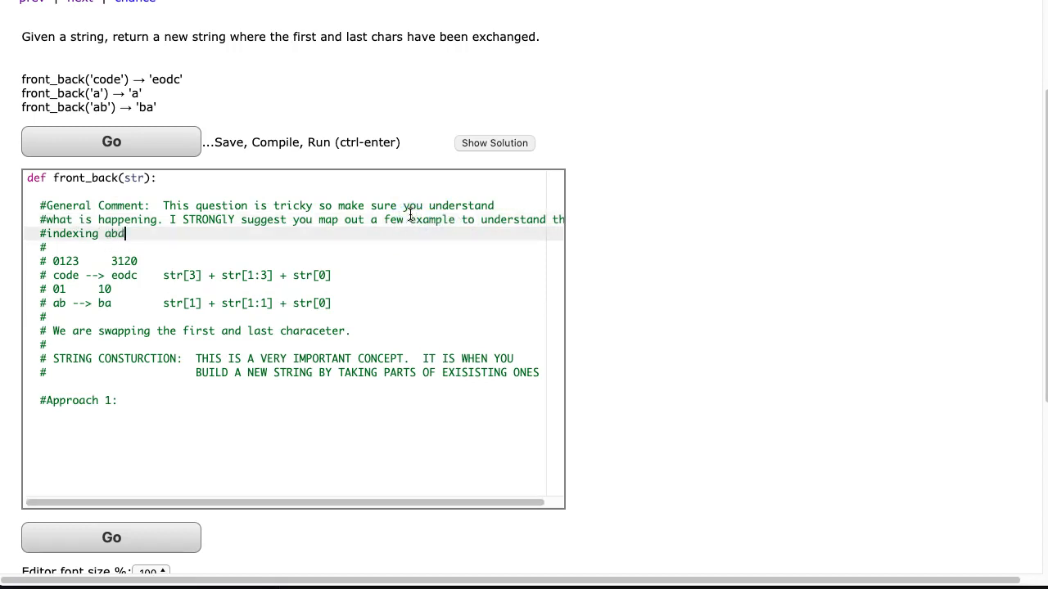
{"action": "type", "text": "and the gen"}
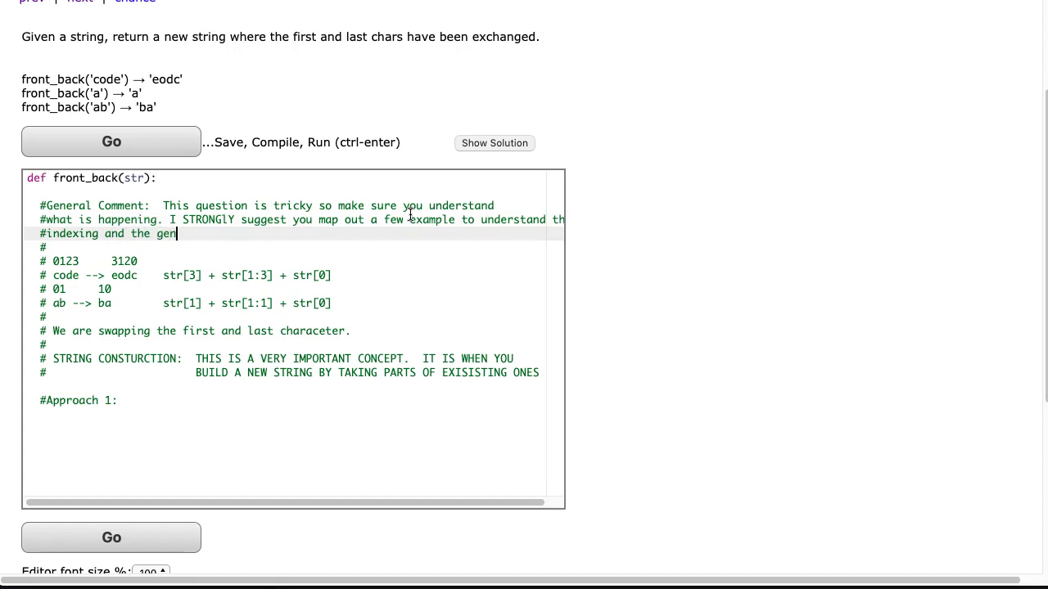
{"action": "type", "text": "eral case"}
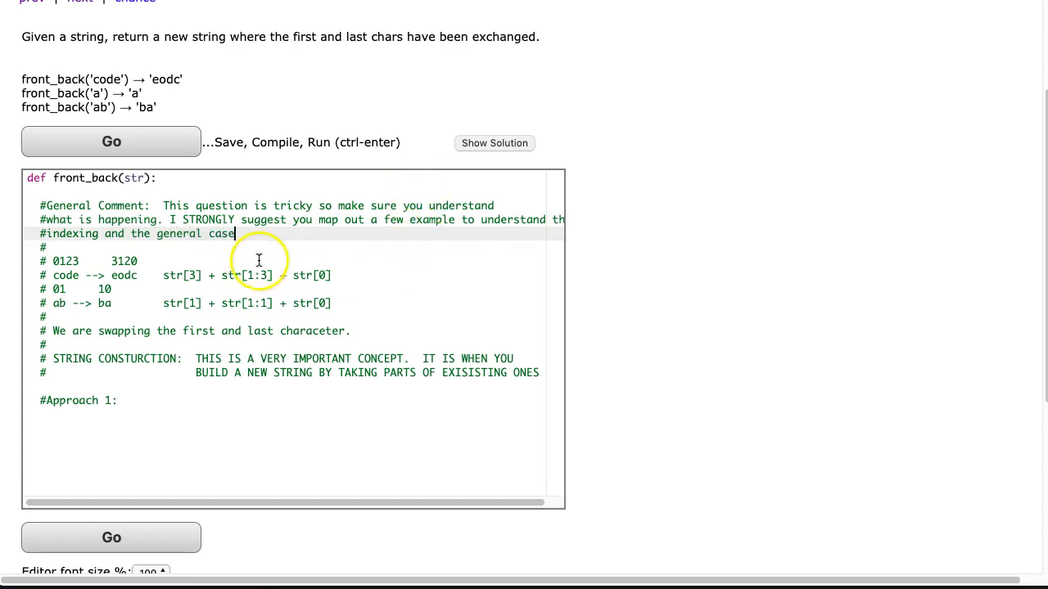
{"action": "double_click", "coordinate": [66, 275]}
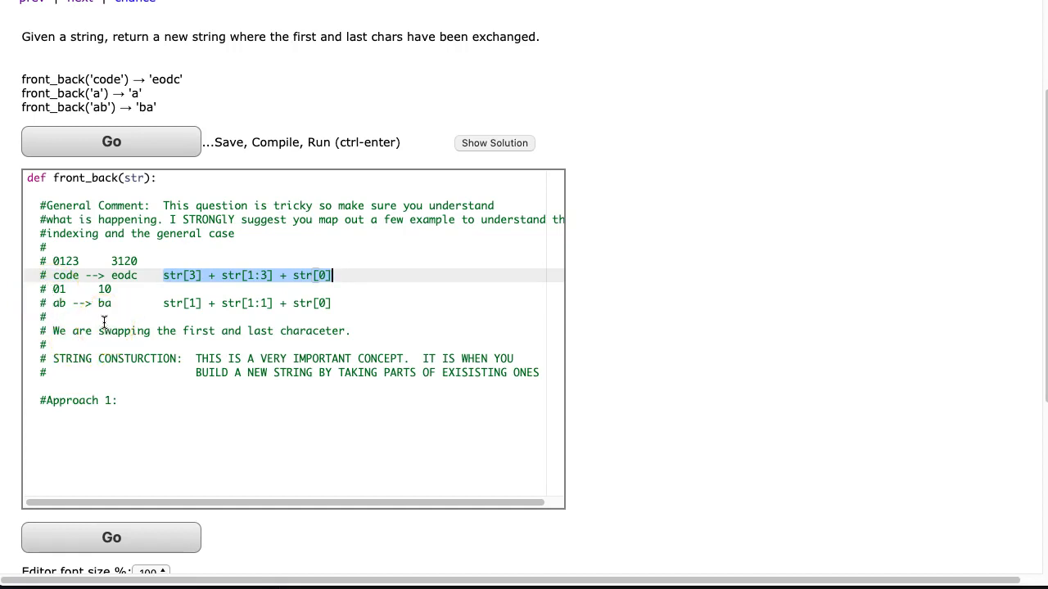
Insert blank '#' comment lines beneath the ab --> ba example for a new note.
{"action": "left_click", "coordinate": [167, 303]}
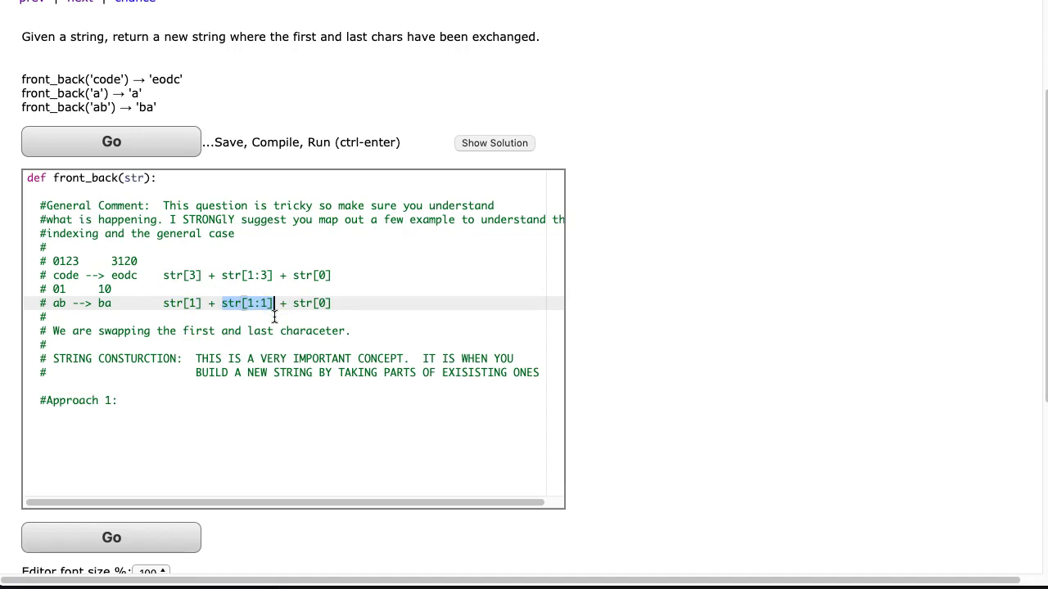
{"action": "left_click", "coordinate": [272, 303]}
{"action": "type", "text": "#"}
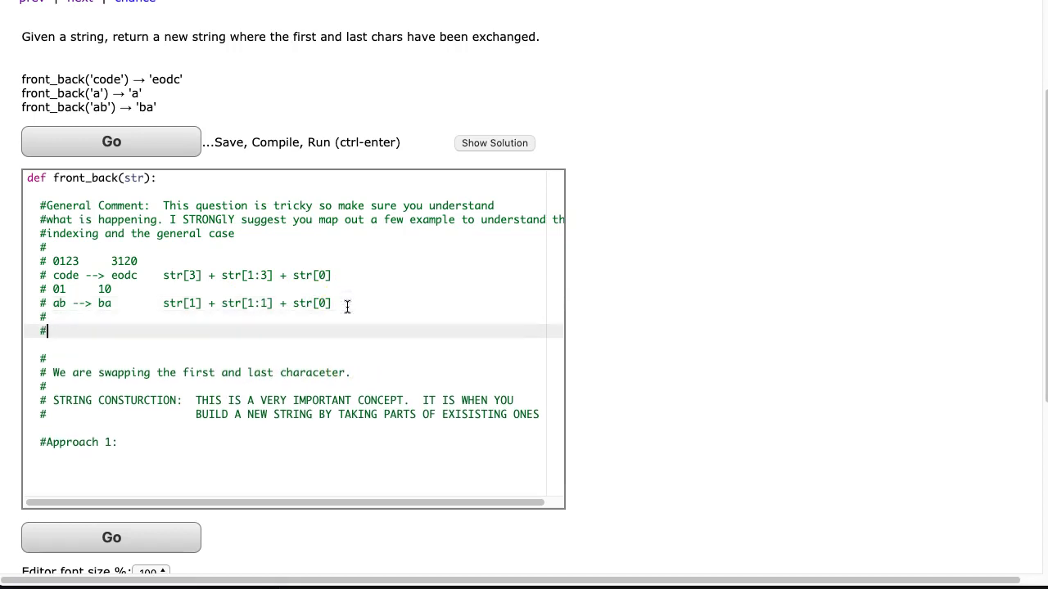
Start the Generalize comment line with the last-character and str[0] terms.
{"action": "type", "text": "F"}
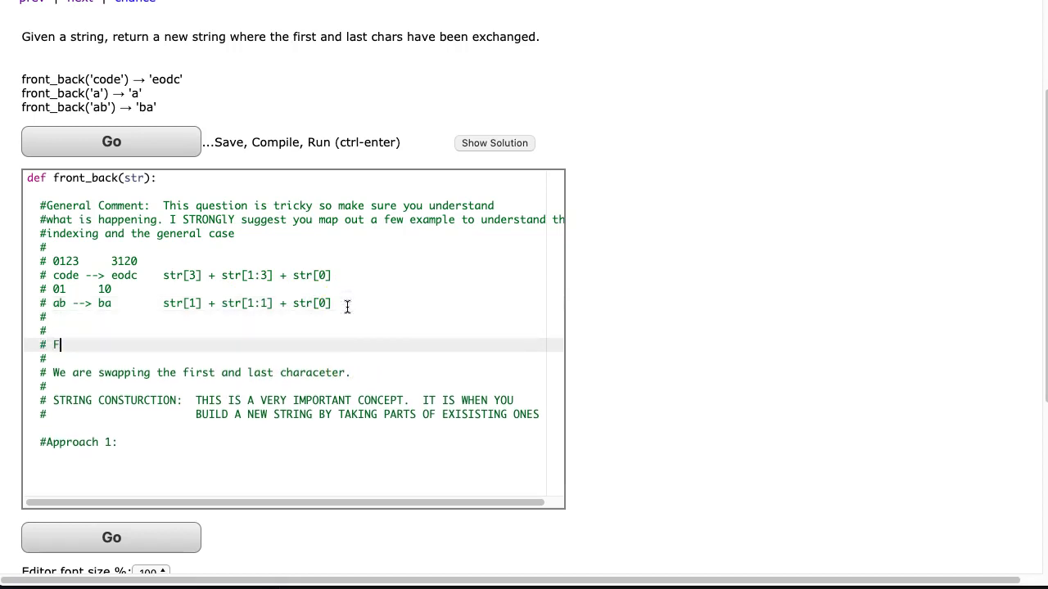
{"action": "type", "text": "eneralize -->"}
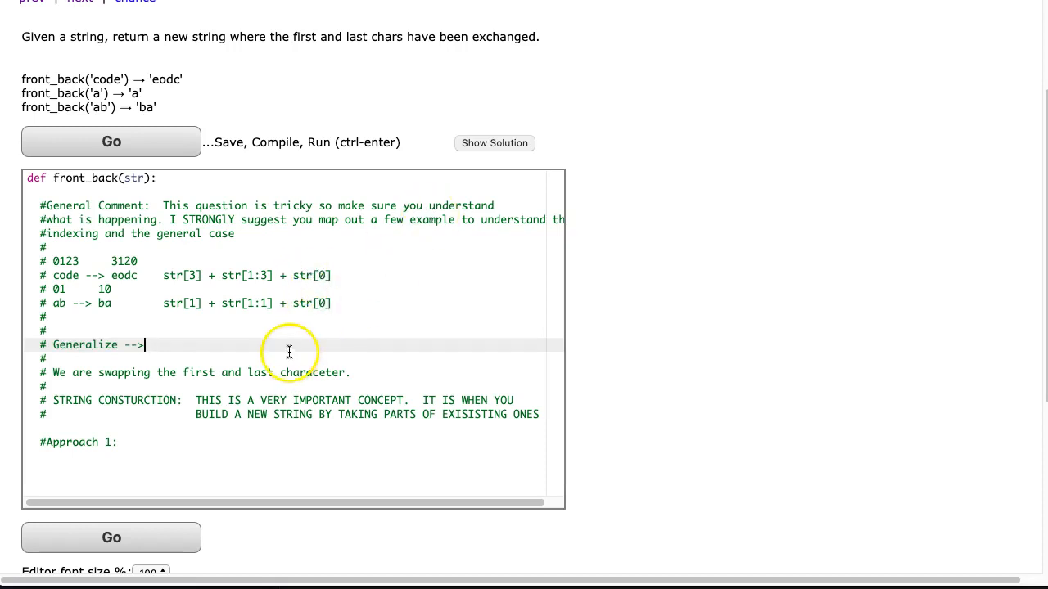
{"action": "type", "text": "str"}
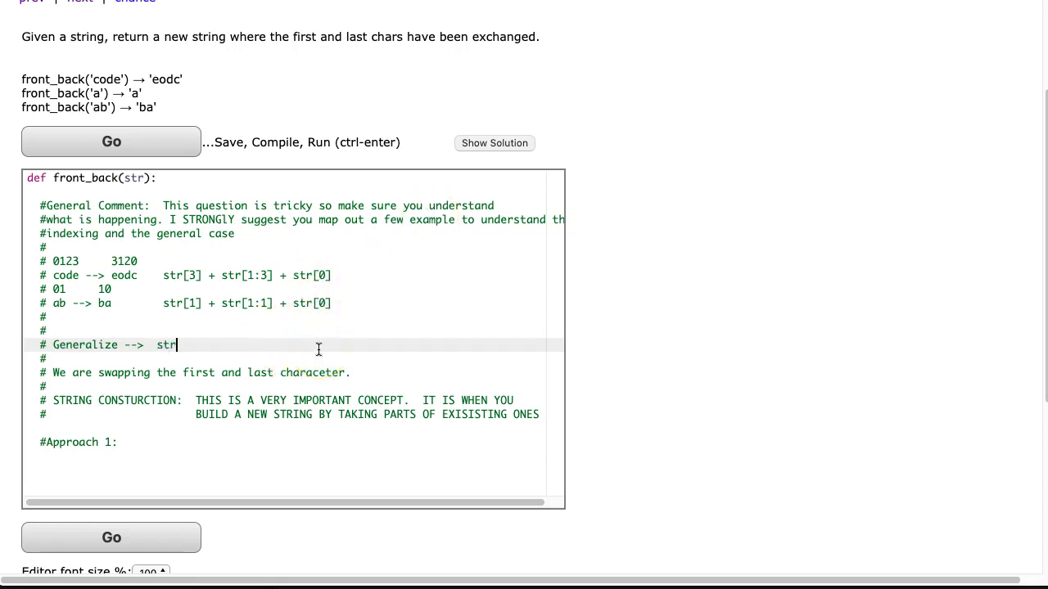
{"action": "type", "text": "[0]"}
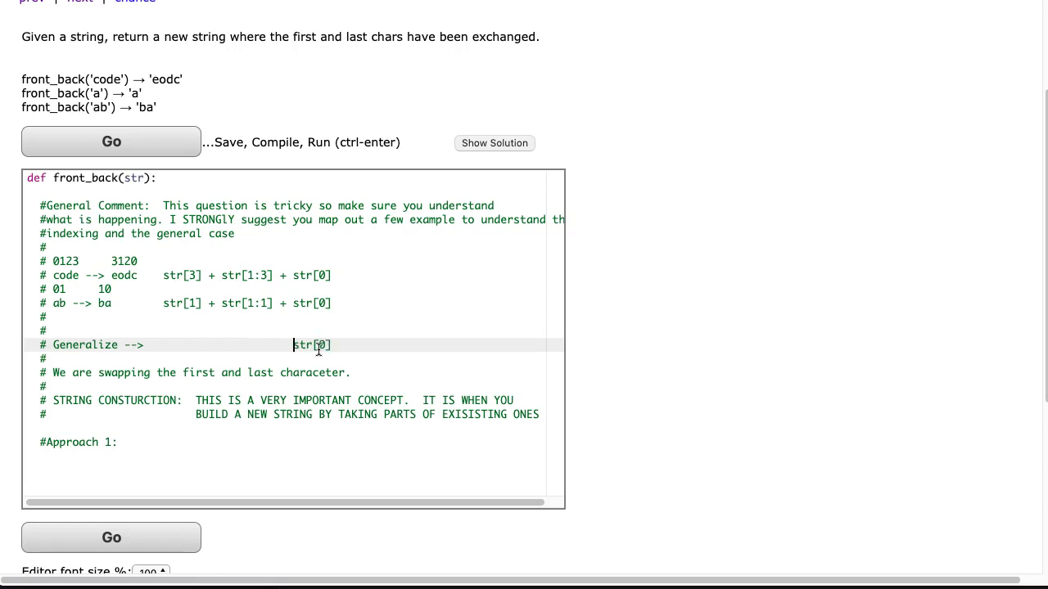
{"action": "left_click", "coordinate": [275, 343]}
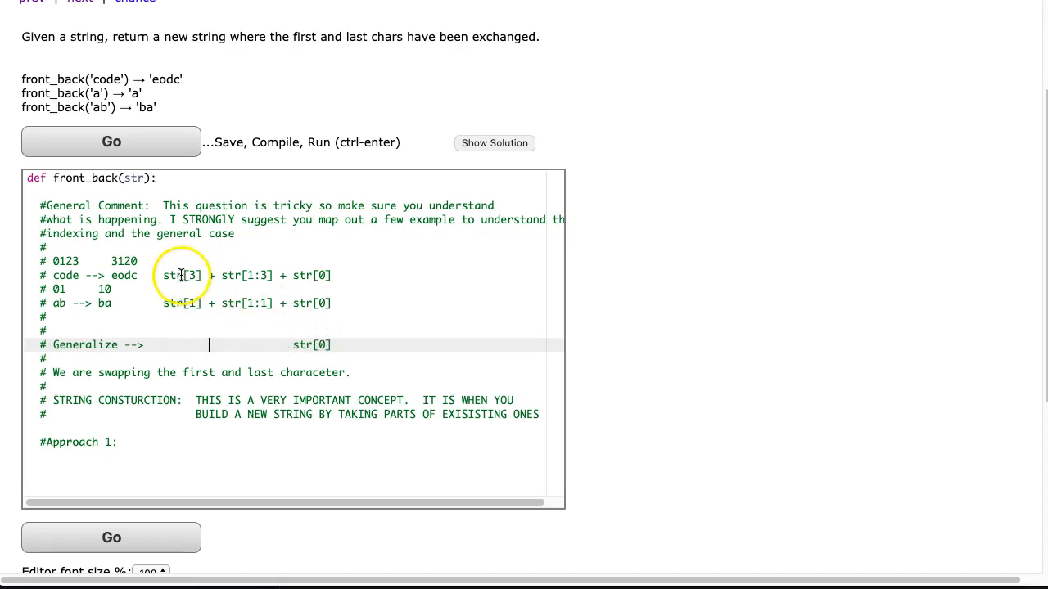
{"action": "double_click", "coordinate": [181, 275]}
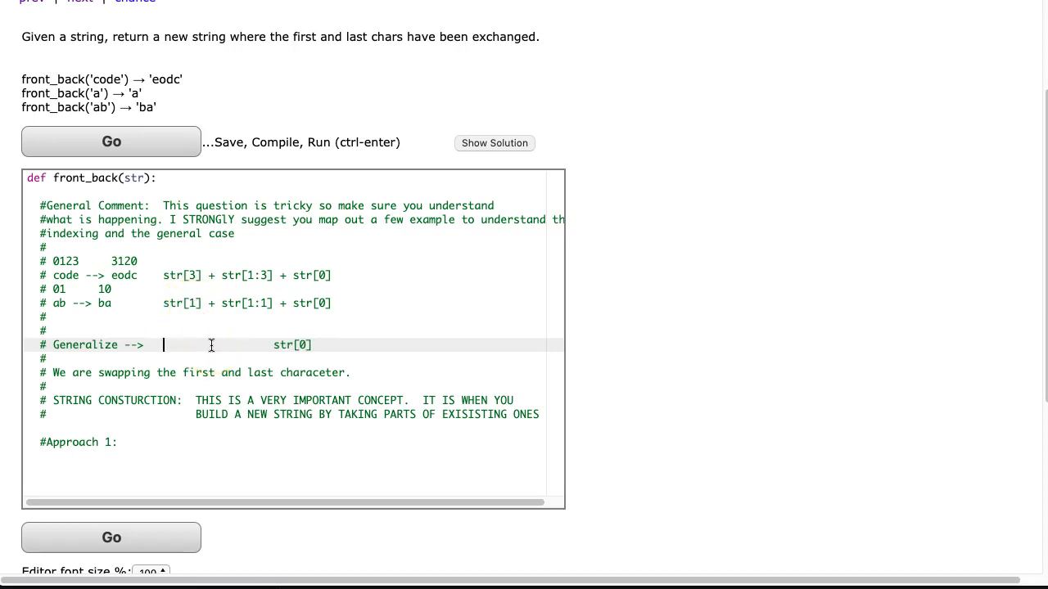
Complete the formula as str[len(str) - 1] + str[1:len(str) - 1] + str[0].
{"action": "type", "text": "str[len(str) - 1"}
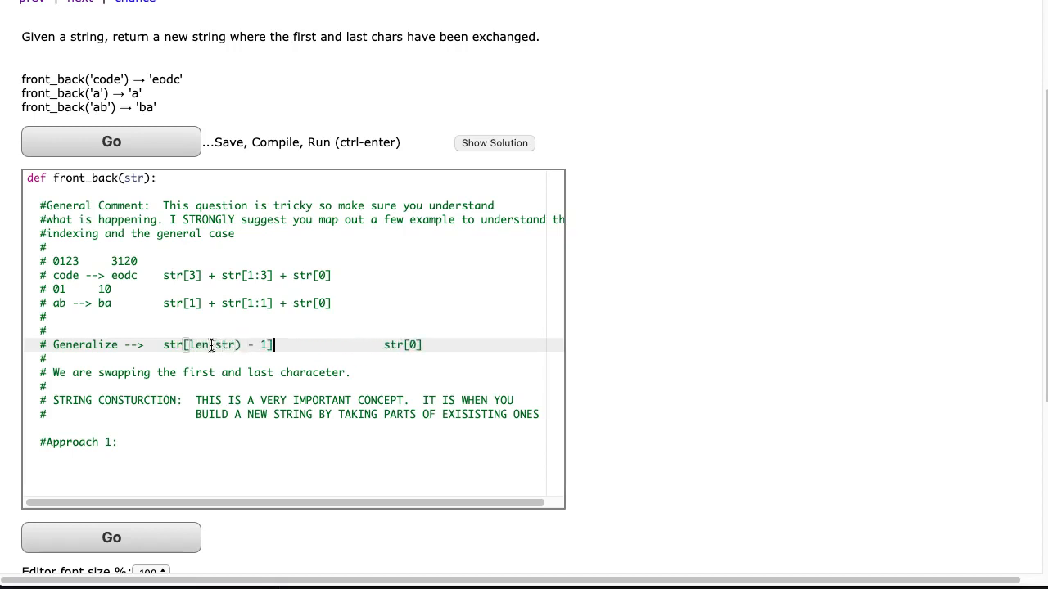
{"action": "type", "text": "+"}
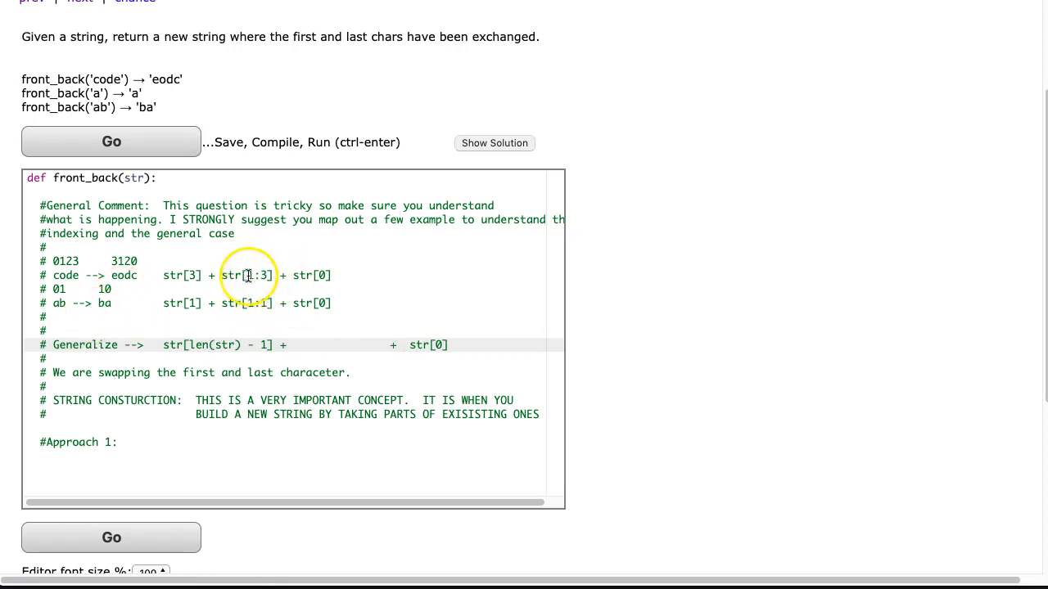
{"action": "type", "text": "str"}
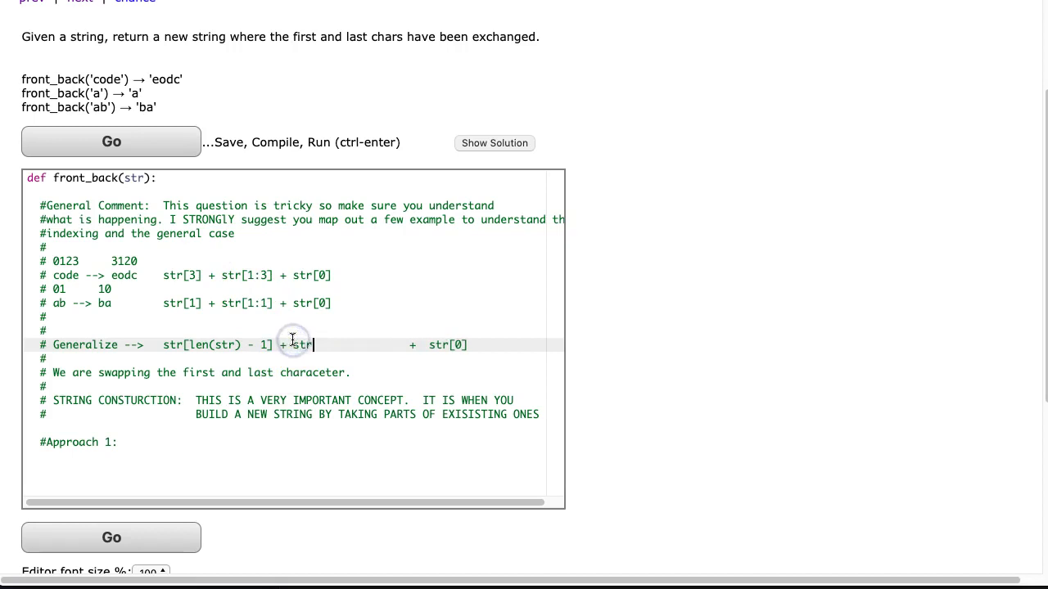
{"action": "type", "text": "[1:"}
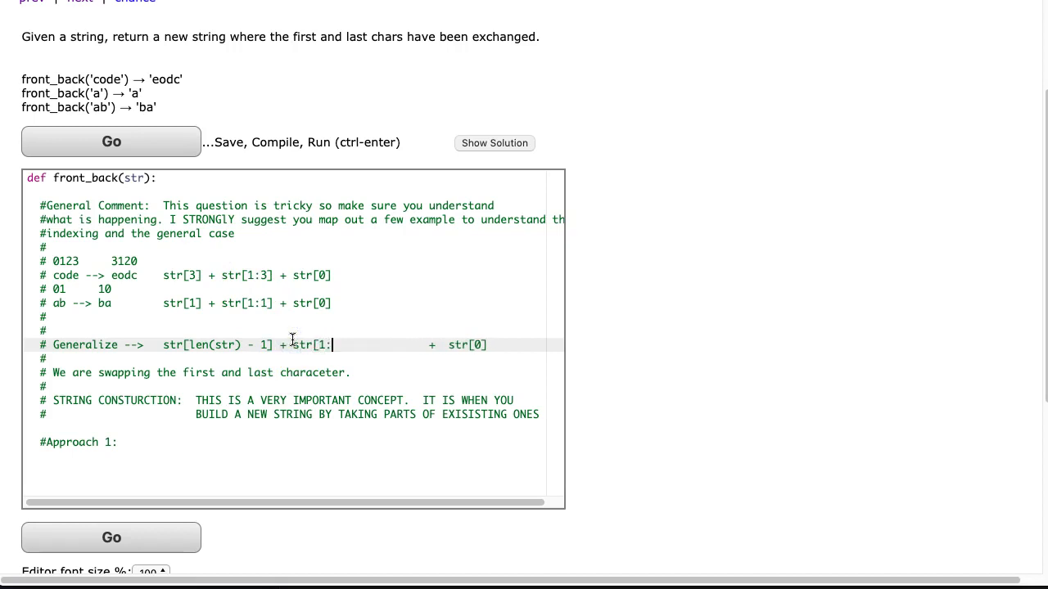
{"action": "type", "text": "]"}
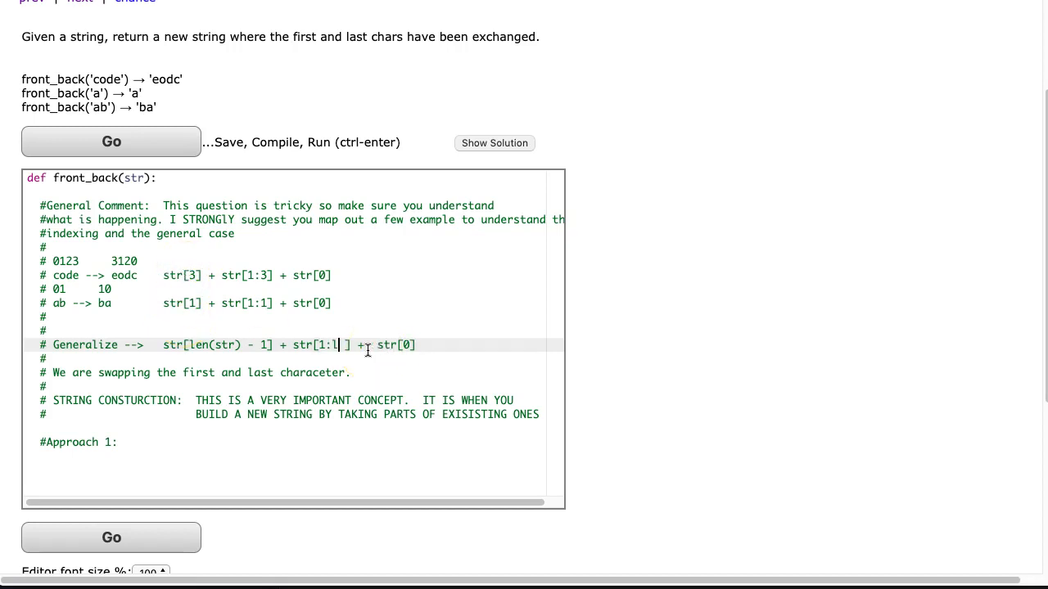
{"action": "type", "text": "en(str"}
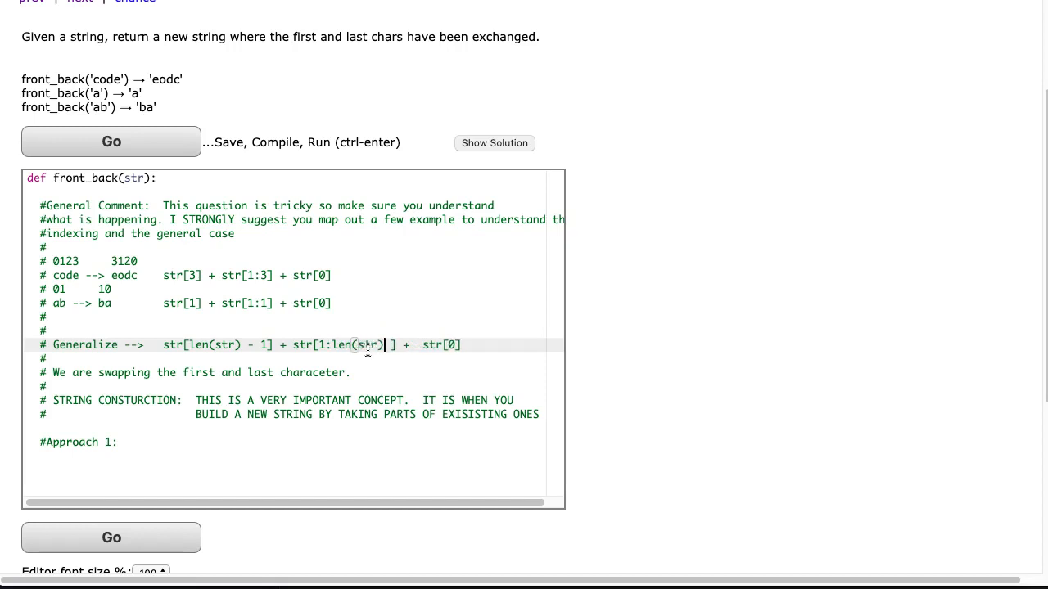
{"action": "type", "text": "- 1"}
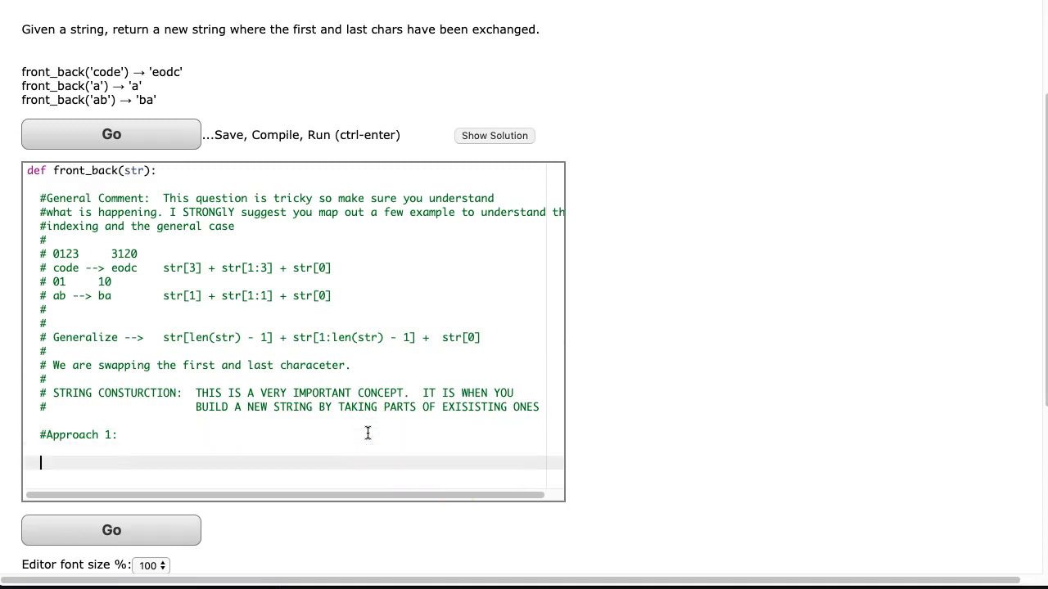
Assign newStr = str[len(str) - 1] + str[1: len(str) - 1] + str[0].
{"action": "type", "text": "new"}
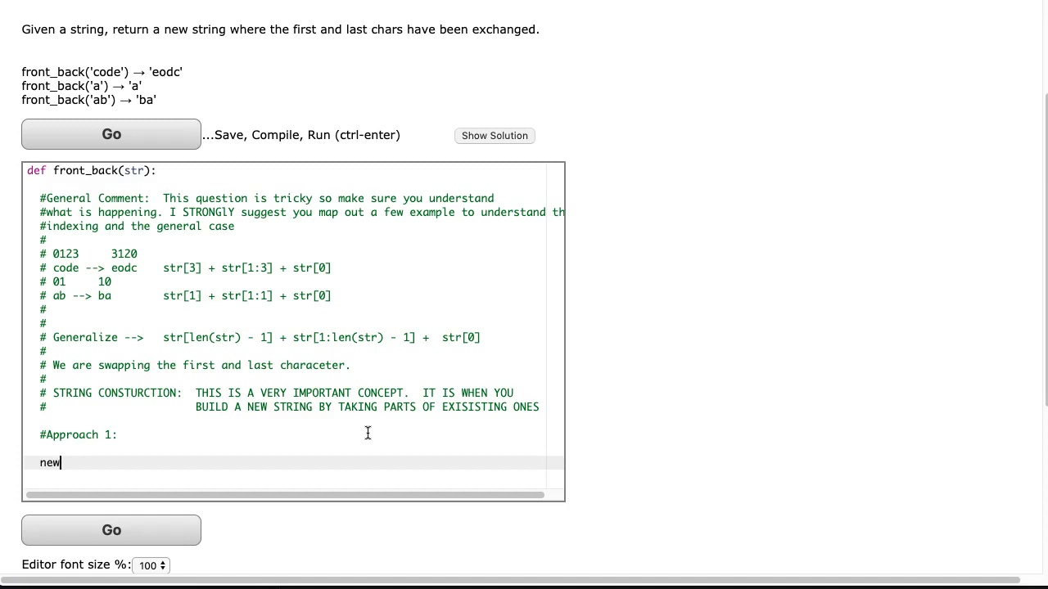
{"action": "type", "text": "Str ="}
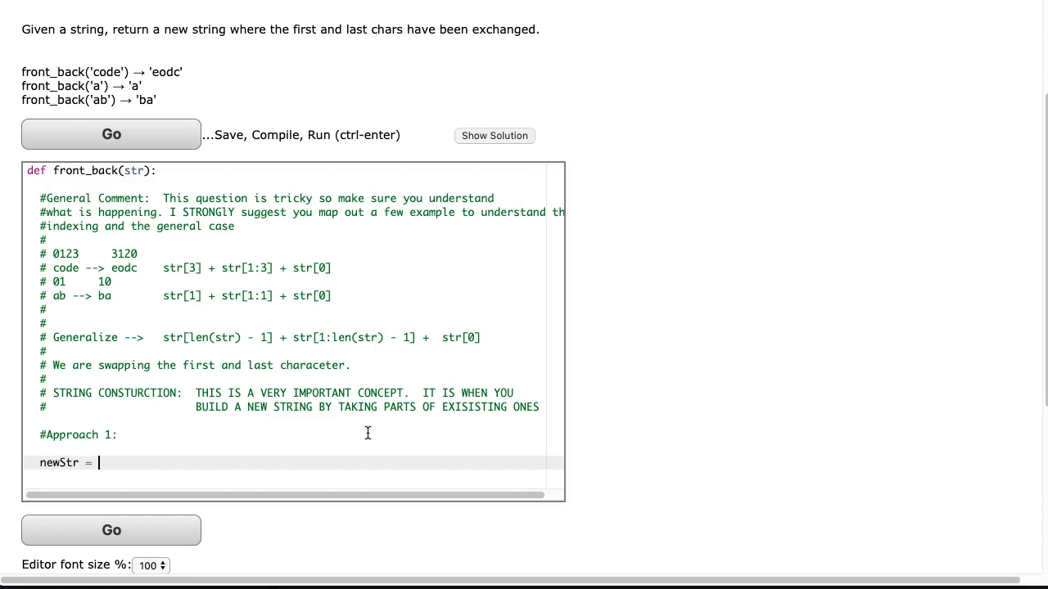
{"action": "type", "text": "str["}
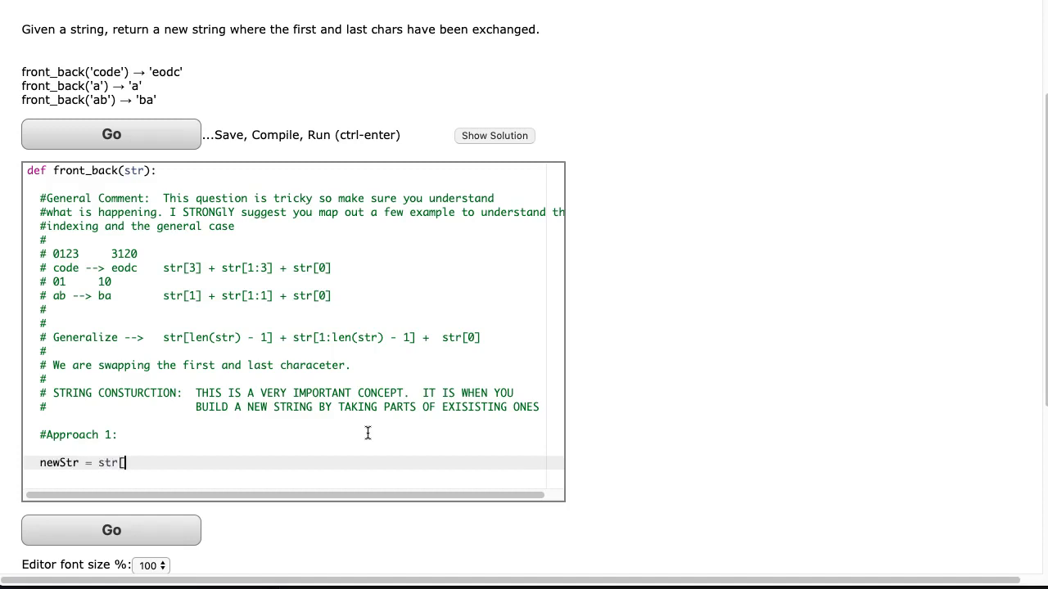
{"action": "type", "text": "len(str"}
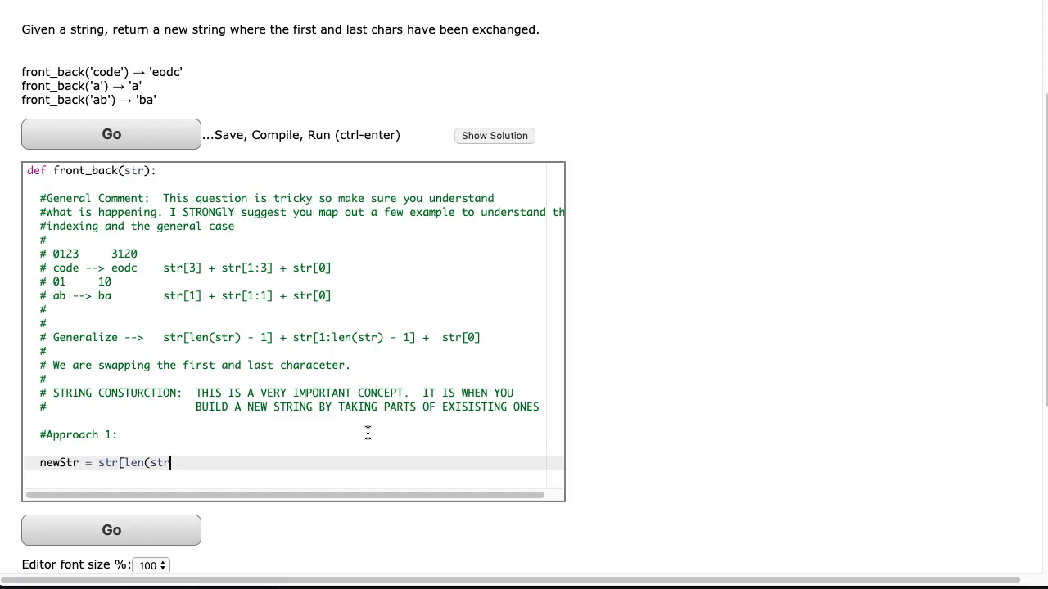
{"action": "type", "text": ") - 1"}
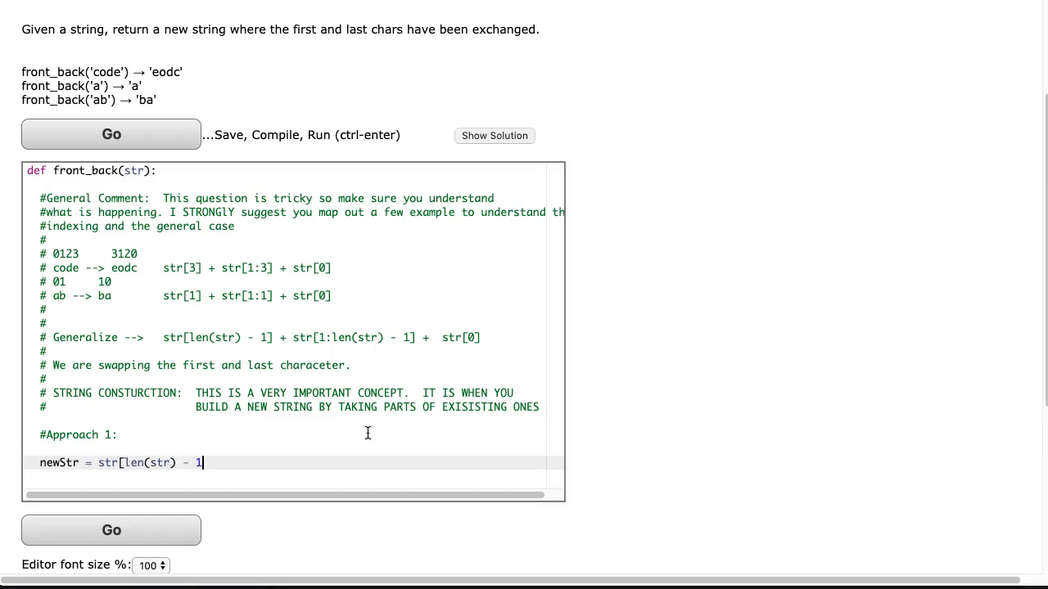
{"action": "type", "text": "] + str[1: le"}
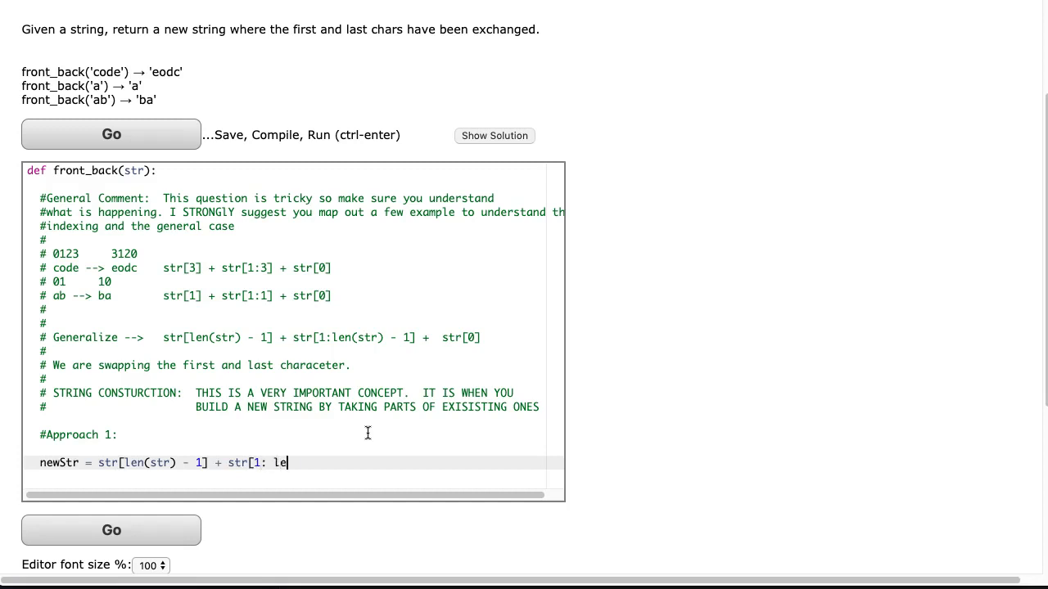
{"action": "type", "text": "n(str) -"}
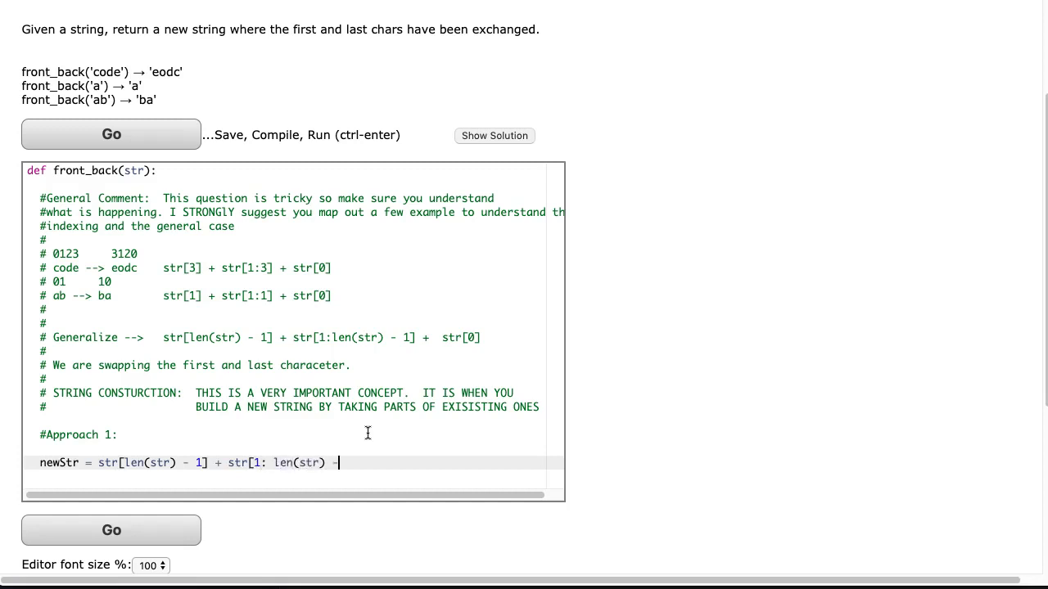
{"action": "type", "text": "1]"}
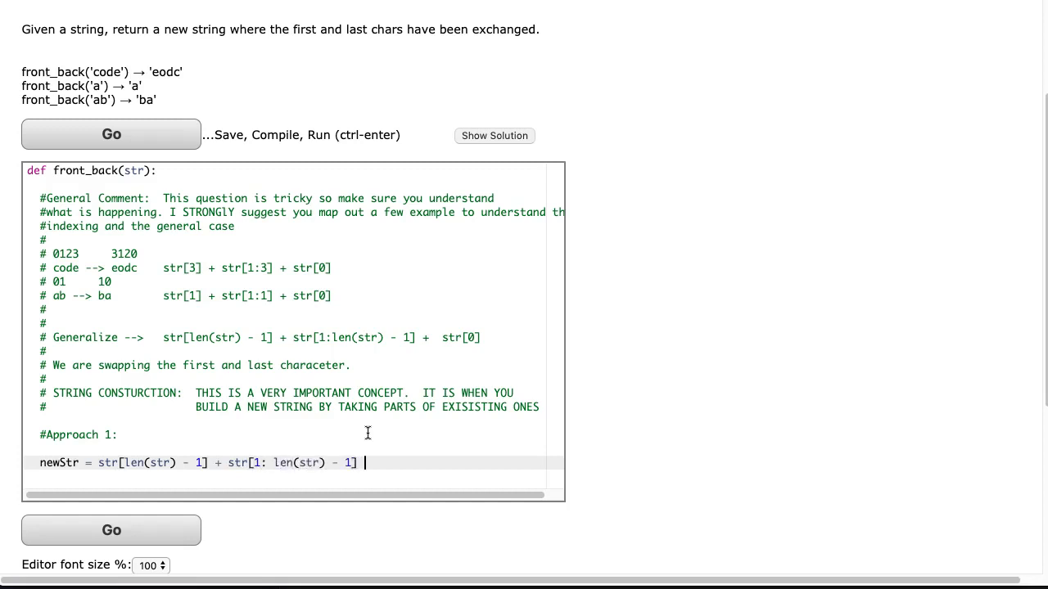
{"action": "type", "text": "+ str[0]"}
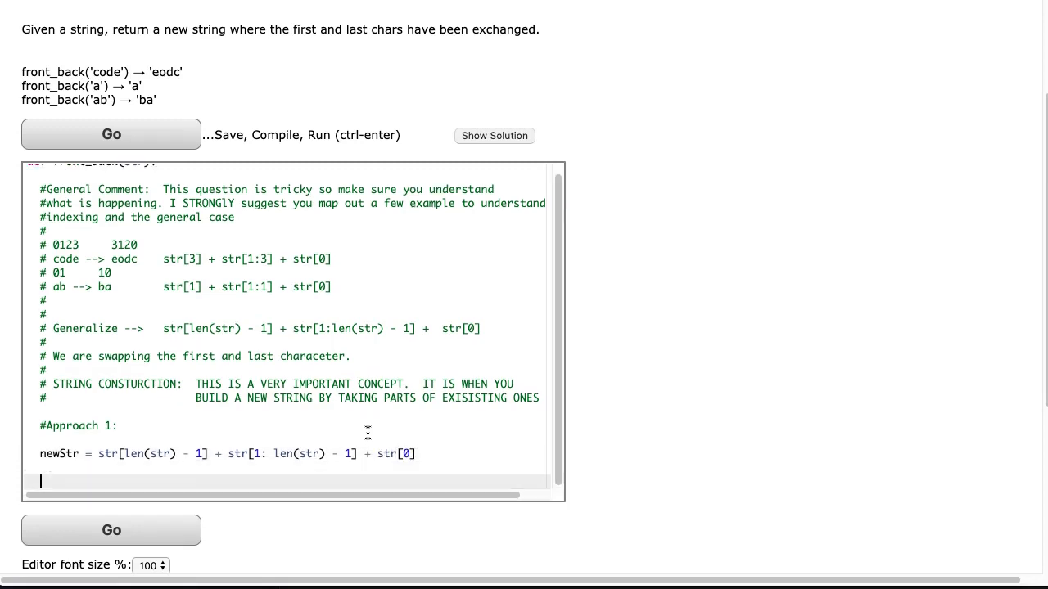
Return newStr on the following line.
{"action": "scroll", "scroll_direction": "down", "scroll_amount": 3}
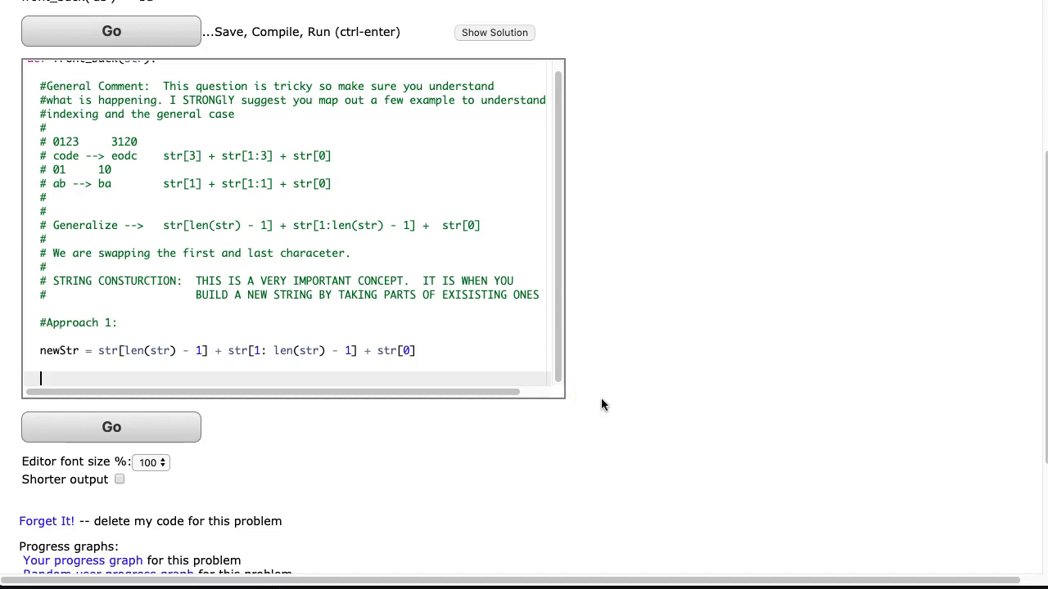
{"action": "type", "text": "return"}
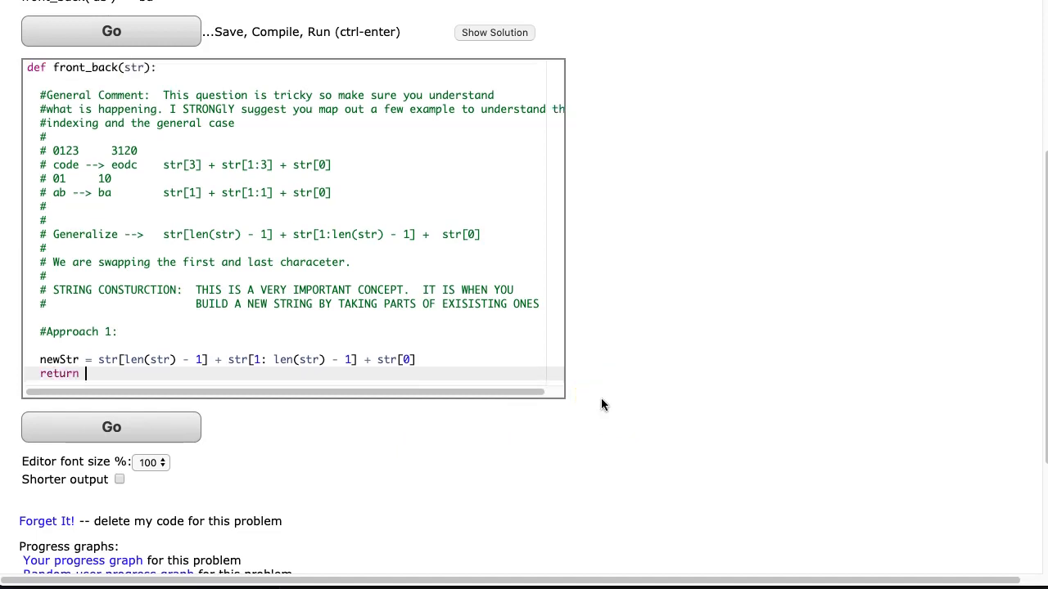
{"action": "type", "text": "str"}
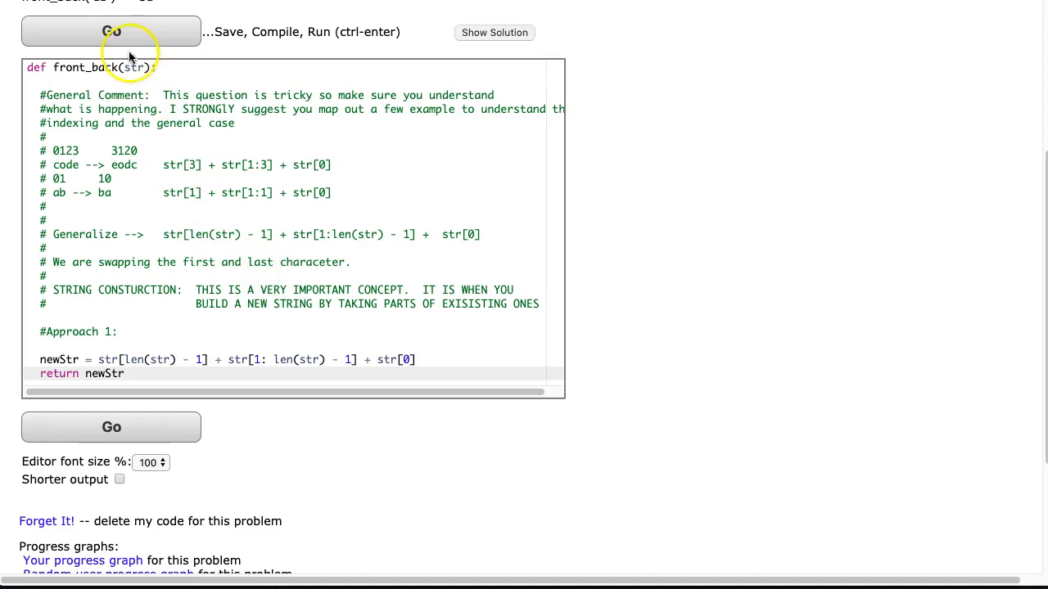
Run the solution, hit 'string index out of range', and inspect the str[0] term.
{"action": "left_click", "coordinate": [111, 31]}
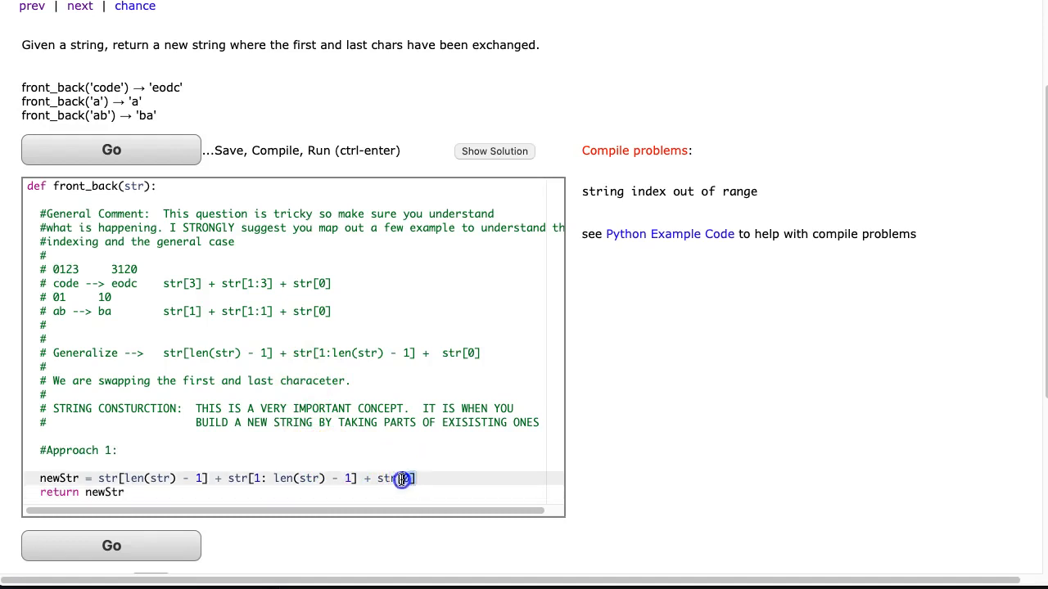
{"action": "double_click", "coordinate": [396, 478]}
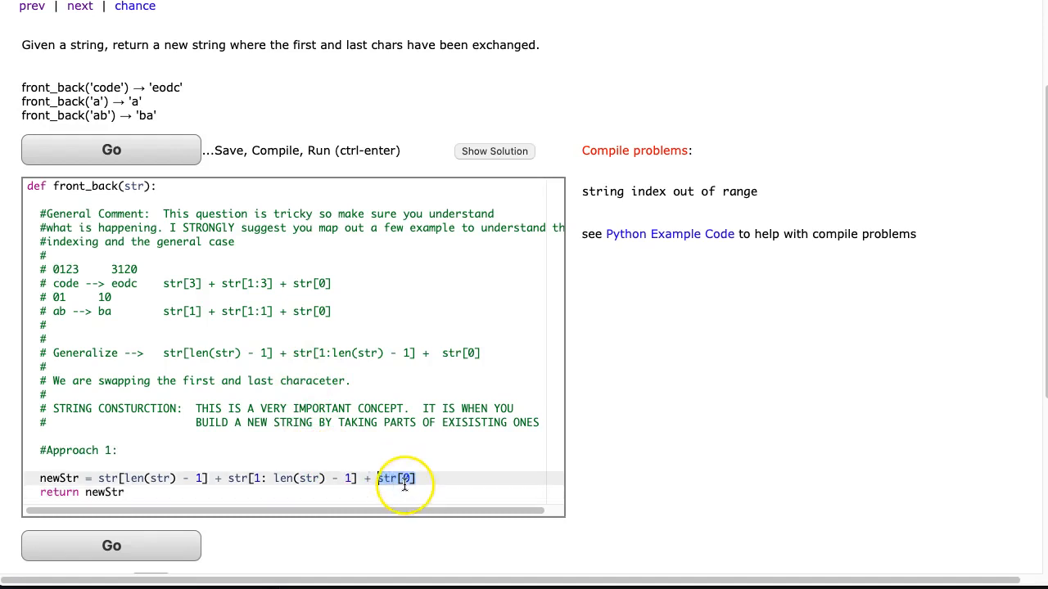
{"action": "double_click", "coordinate": [396, 478]}
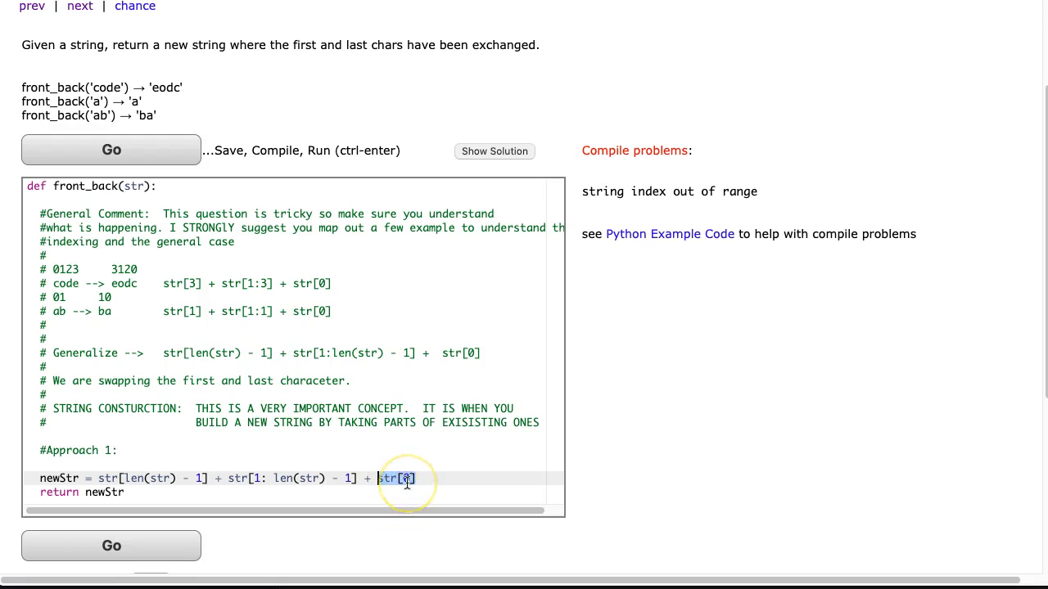
{"action": "mouse_move", "coordinate": [202, 490]}
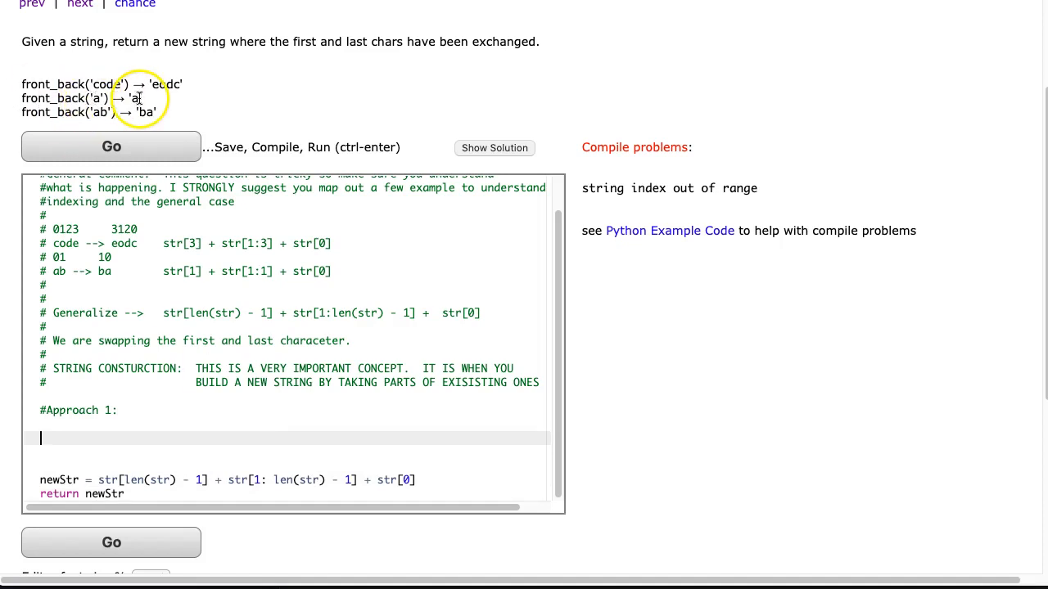
Add a guard if (len(str) < 2): return str above the newStr line.
{"action": "type", "text": "i"}
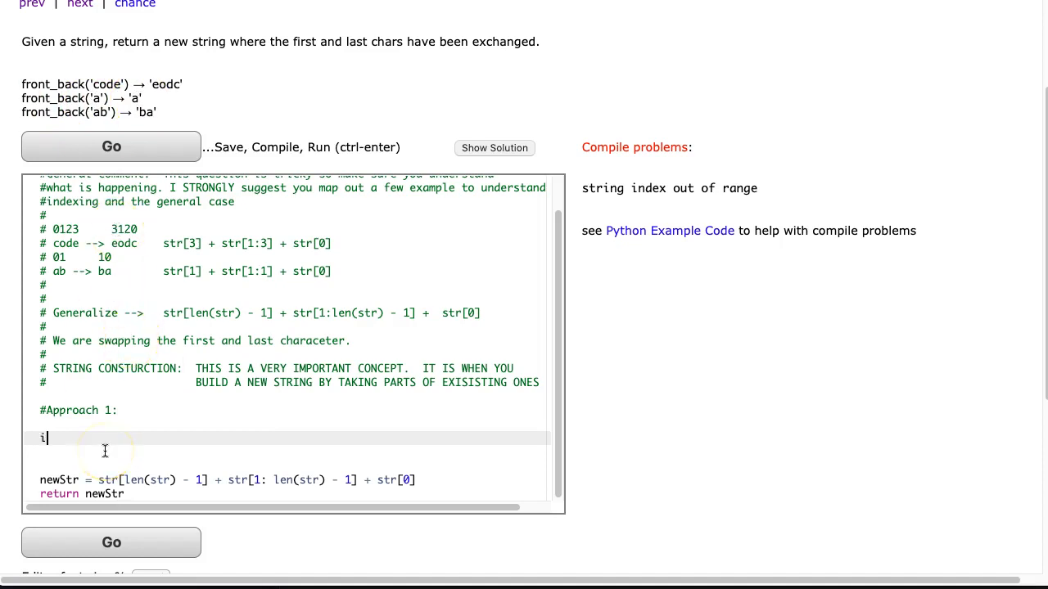
{"action": "type", "text": "f ("}
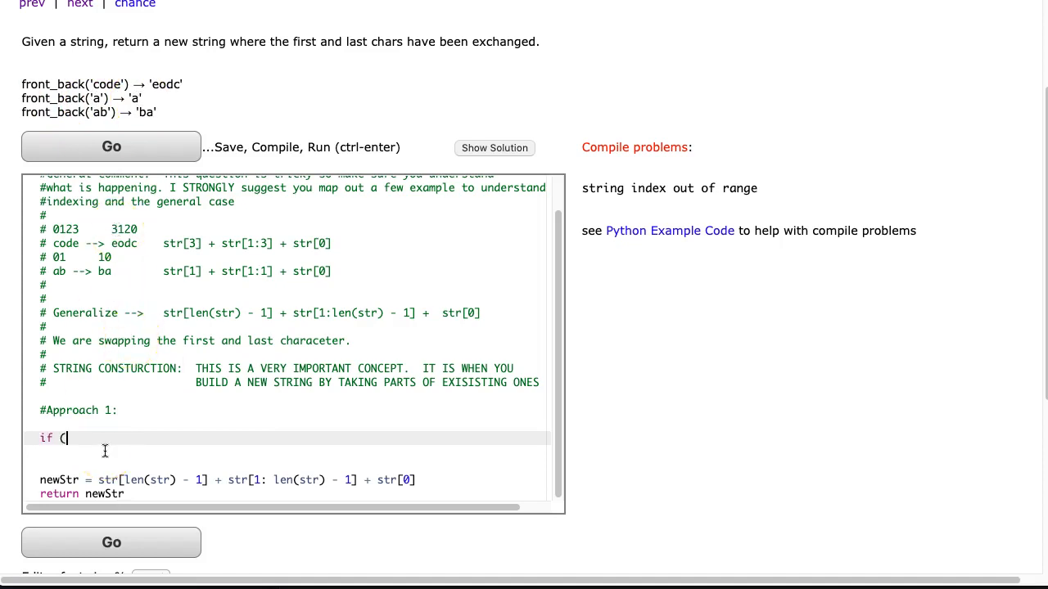
{"action": "type", "text": "len(str"}
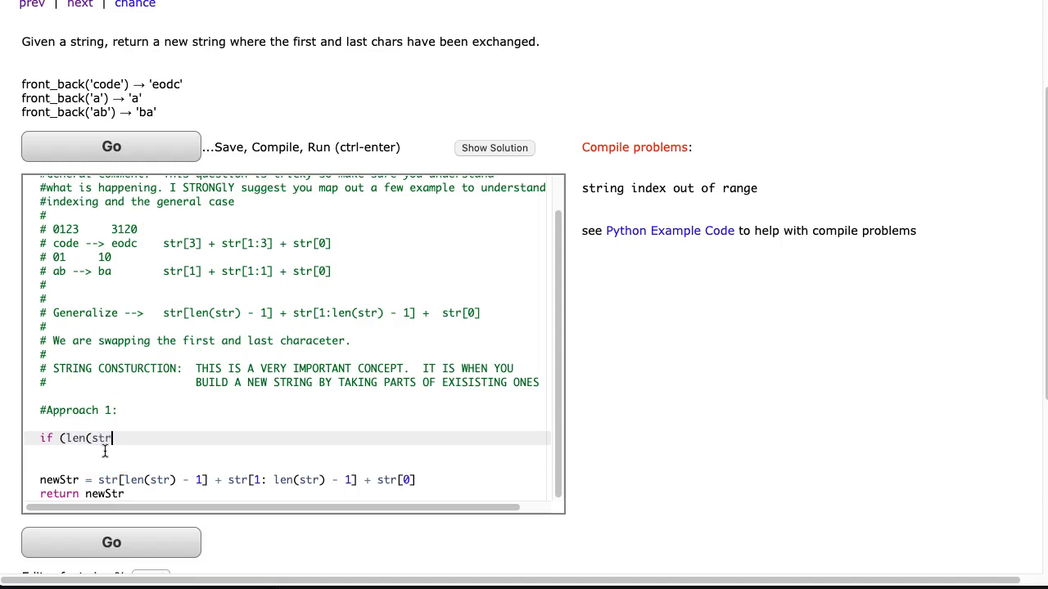
{"action": "type", "text": ">"}
{"action": "type", "text": "return str"}
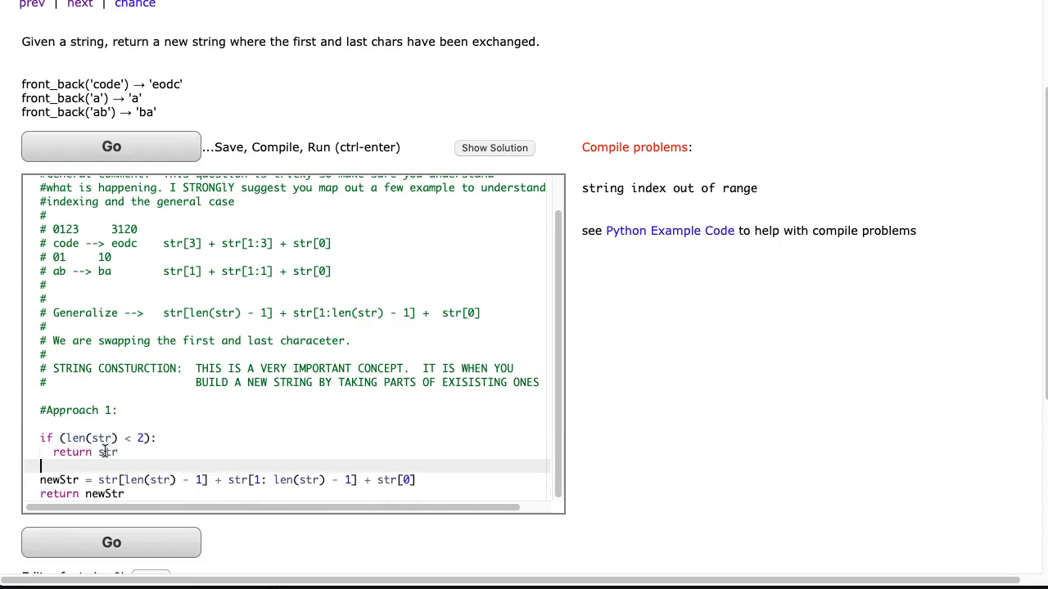
Rerun front_back so every test case passes with All Correct.
{"action": "left_click", "coordinate": [111, 542]}
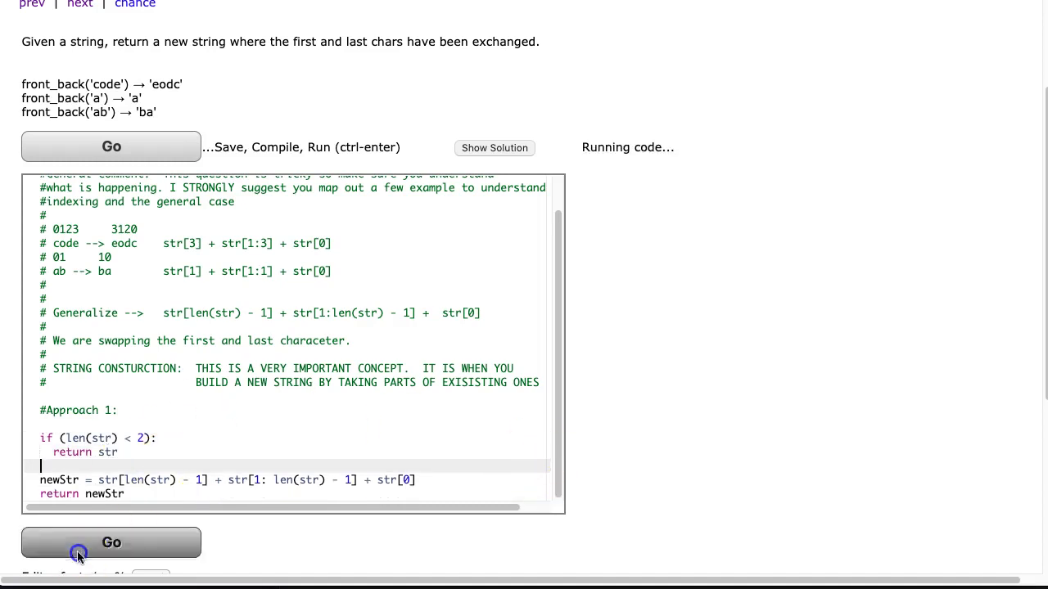
{"action": "left_click", "coordinate": [112, 543]}
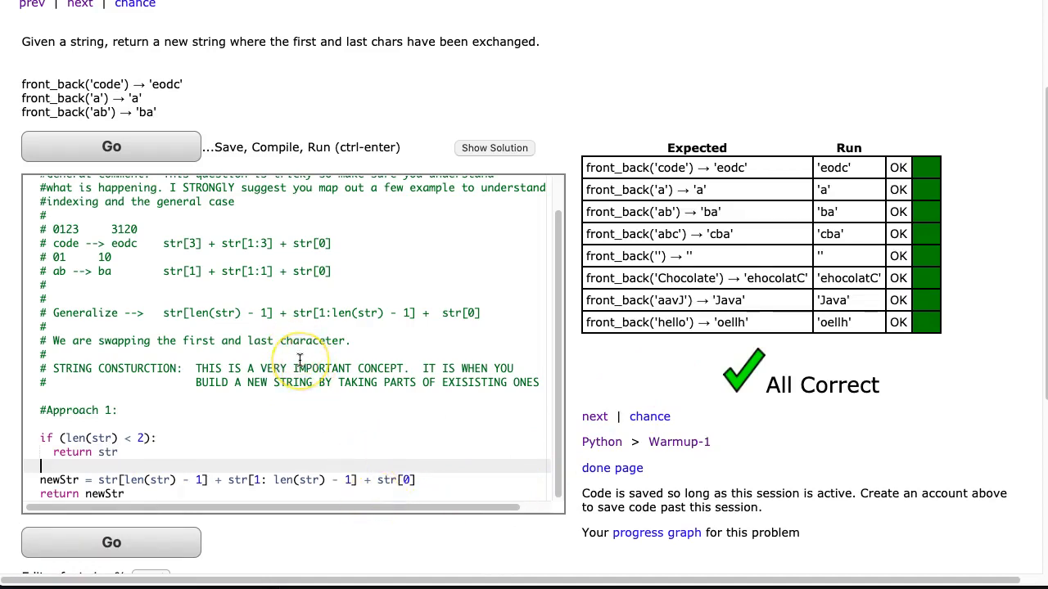
{"action": "mouse_move", "coordinate": [525, 362]}
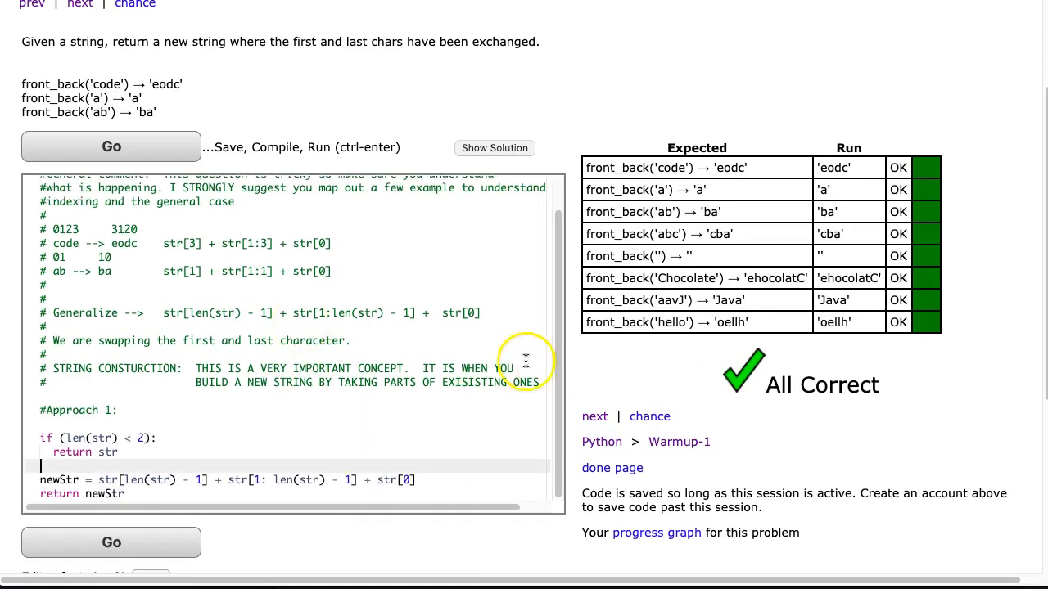